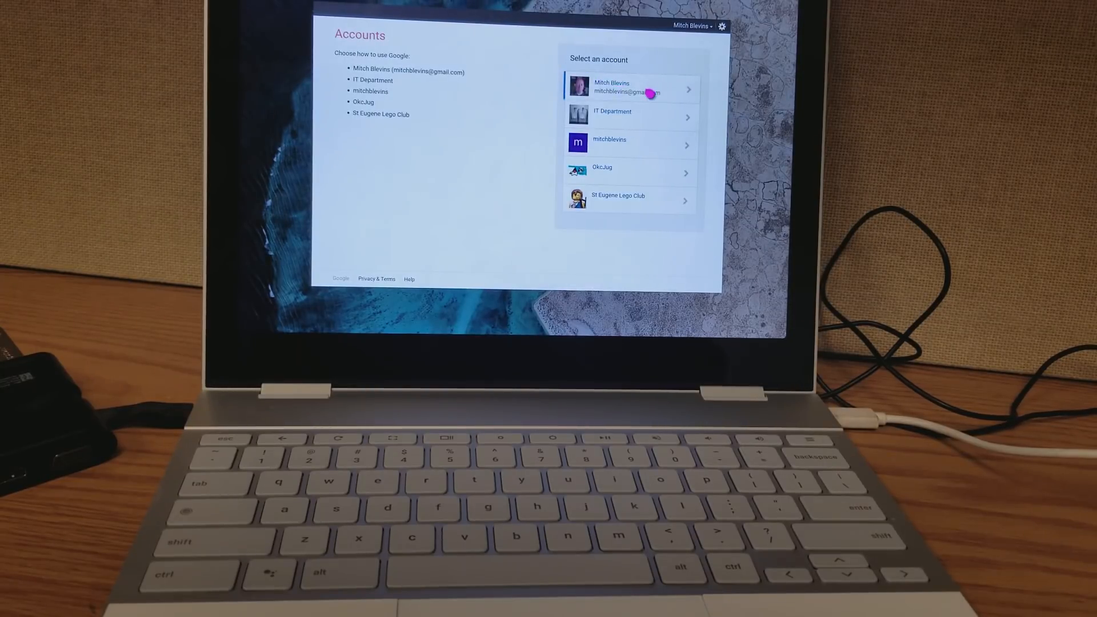
Choose the personal gmail.com account from the Select an account list.
{"action": "left_click", "coordinate": [627, 86]}
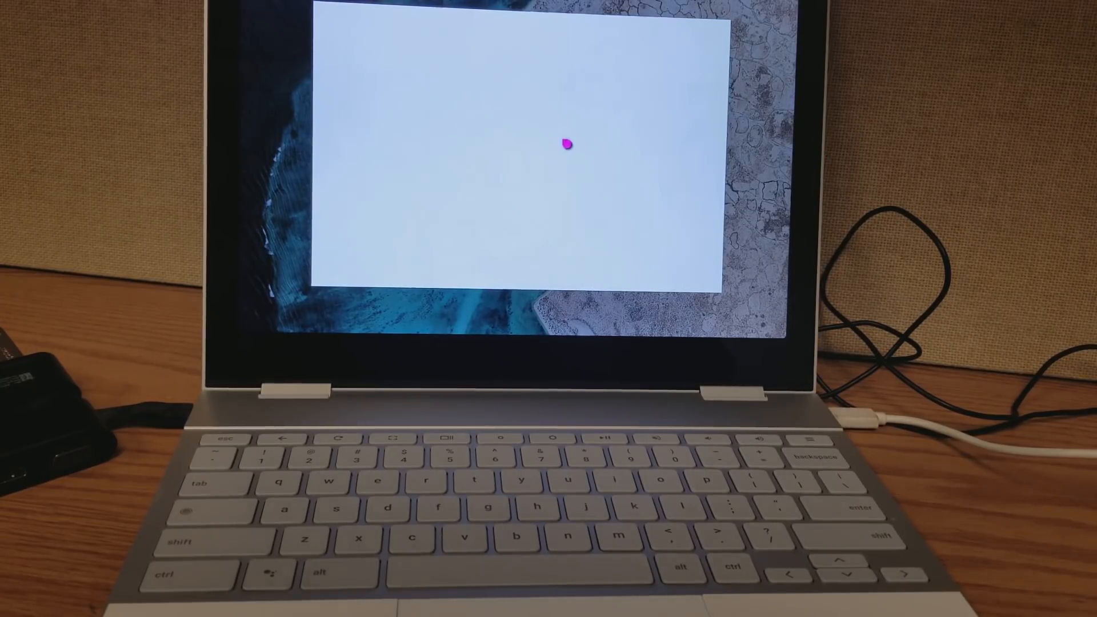
{"action": "mouse_move", "coordinate": [530, 215]}
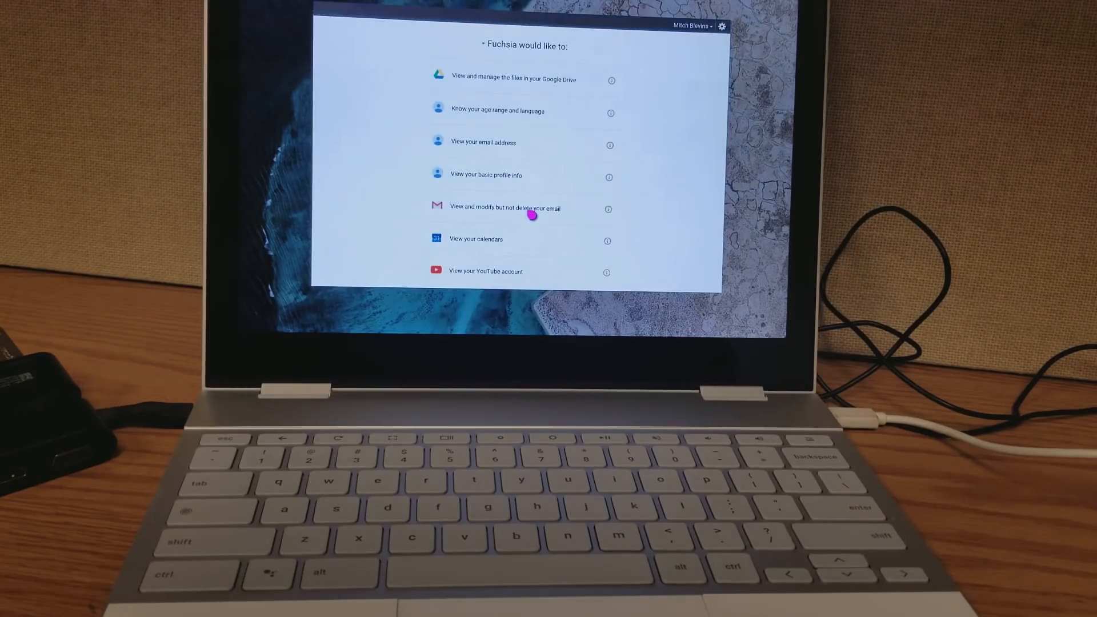
{"action": "mouse_move", "coordinate": [514, 221]}
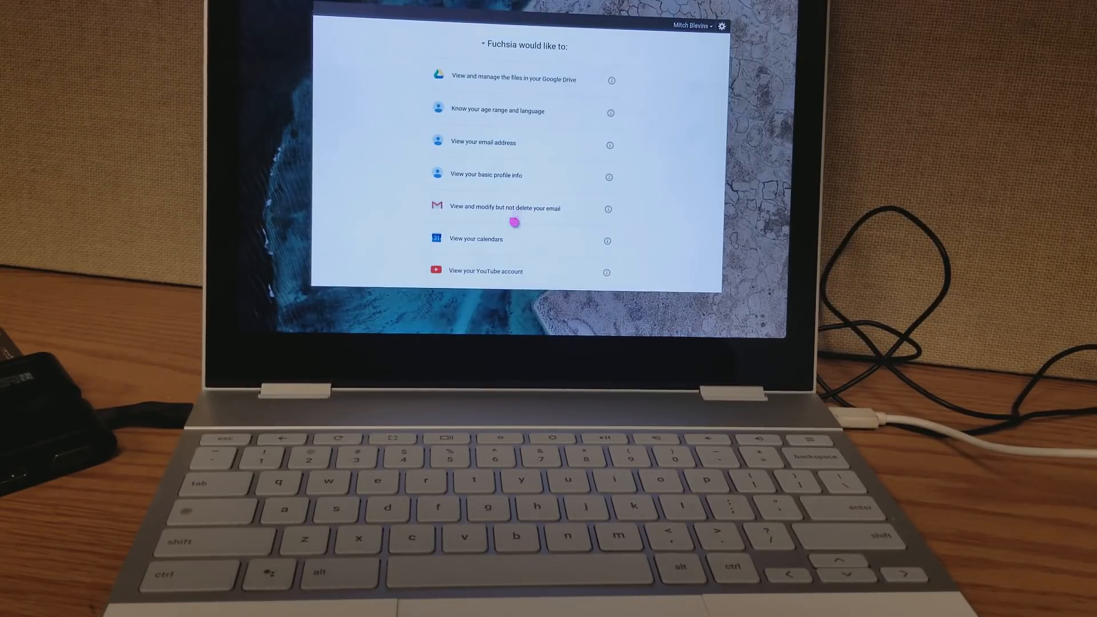
Allow Fuchsia's request for Drive, email, calendar and contacts access.
{"action": "scroll", "scroll_direction": "down", "scroll_amount": 3}
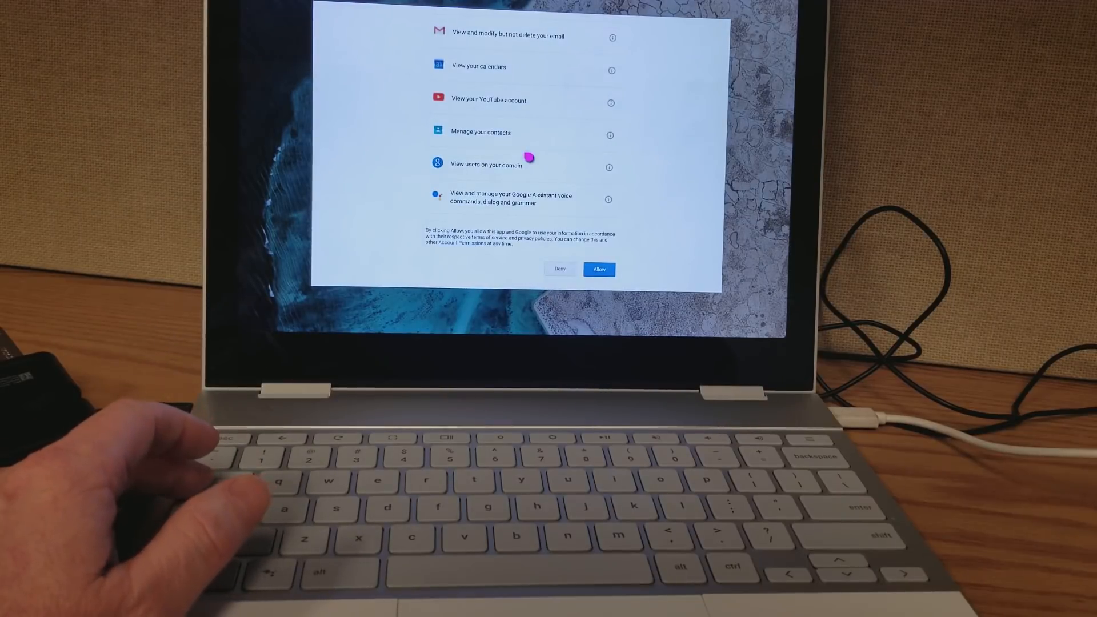
{"action": "left_click", "coordinate": [598, 269]}
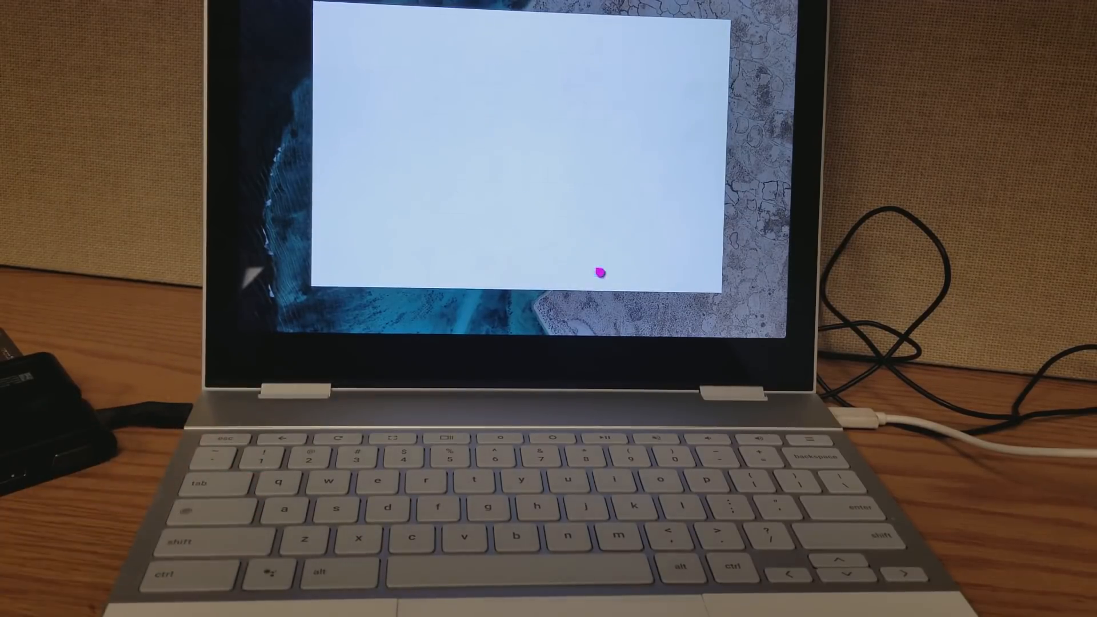